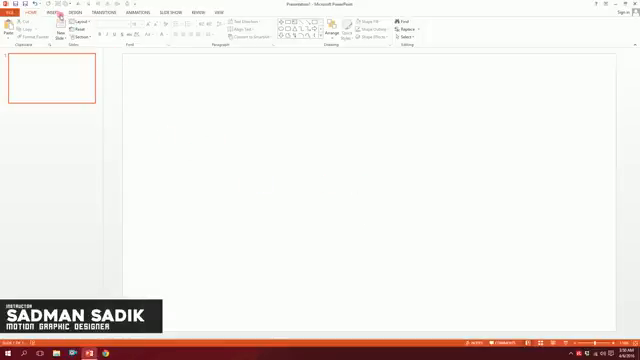
- Open the Insert shapes options to draw two thin vertical rectangles
click(116, 35)
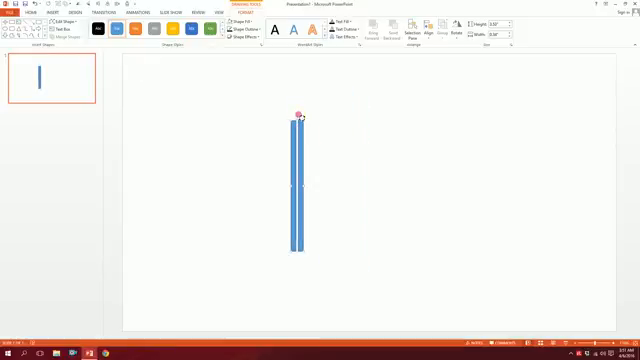
- Tilt the black bar pair diagonally and join a second pair into an angled V-shaped arm
drag(300, 118, 354, 138)
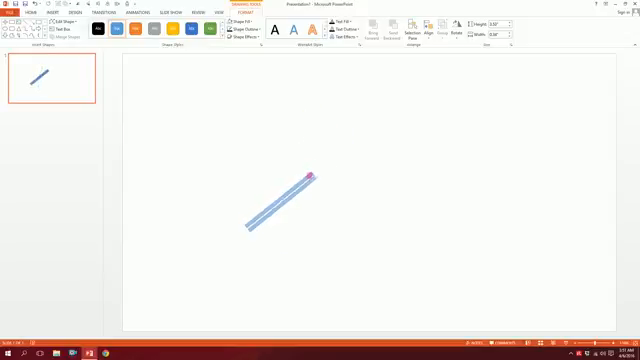
drag(280, 205, 320, 155)
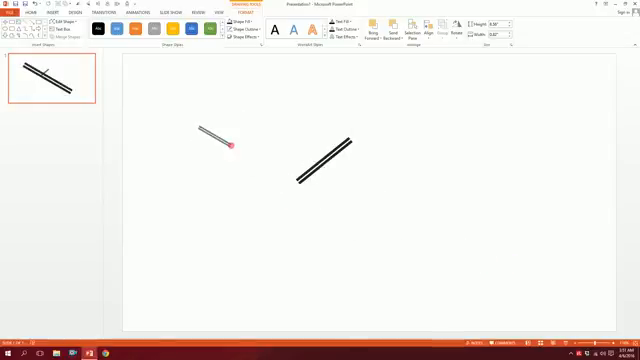
drag(217, 140, 383, 232)
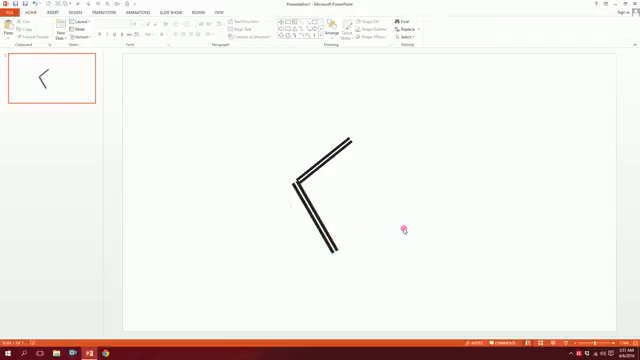
- Draw a small circle at the elbow with a thick black outline and white fill
click(59, 12)
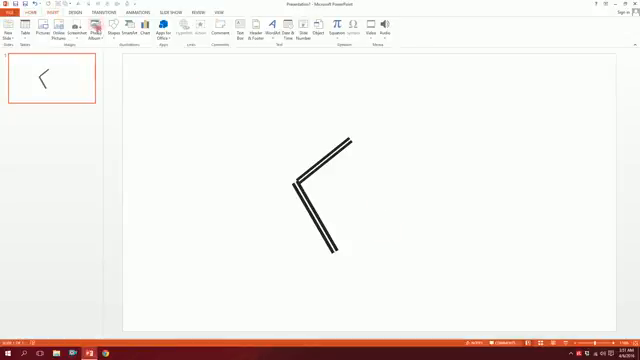
click(97, 27)
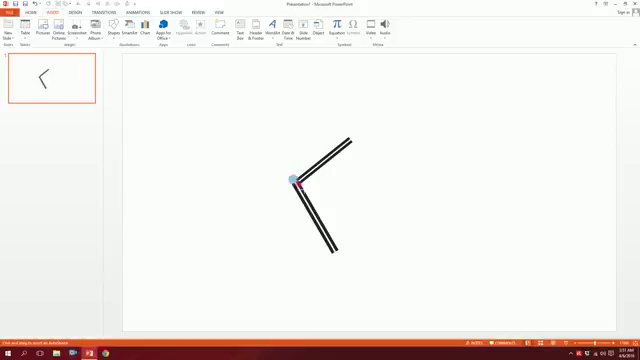
click(293, 180)
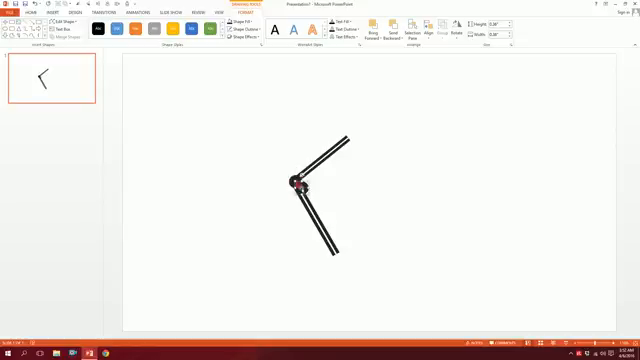
click(242, 22)
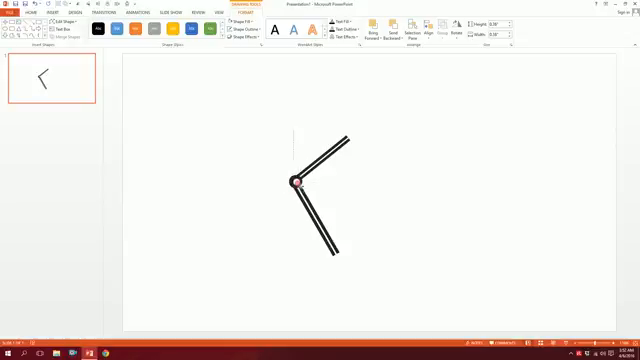
click(357, 228)
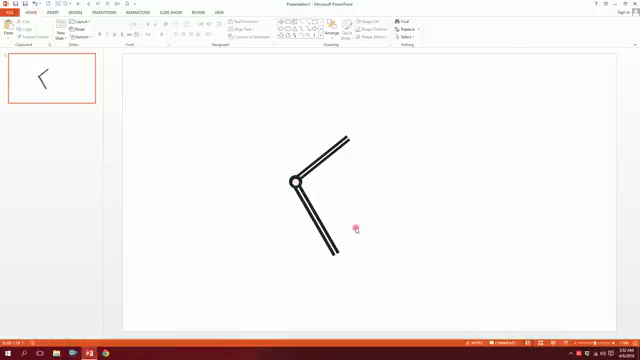
click(45, 12)
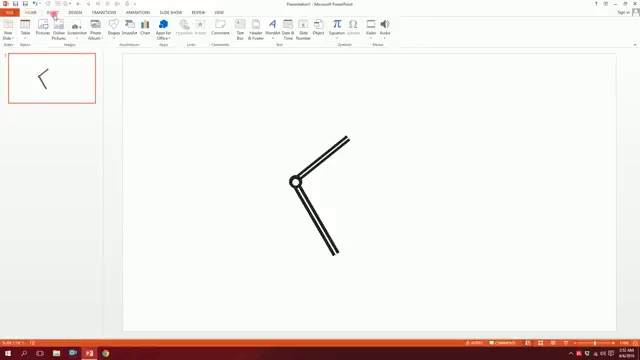
- Open the shapes gallery for the black base and round top cap
click(118, 32)
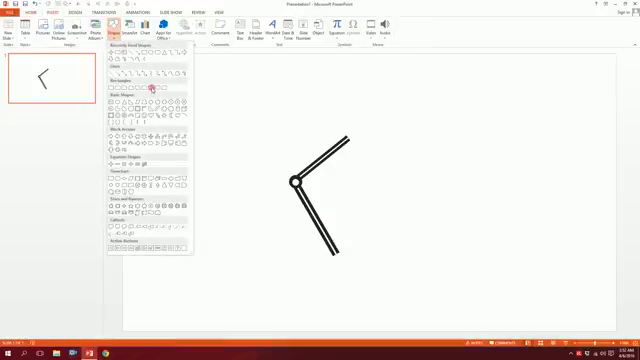
mouse_move(157, 89)
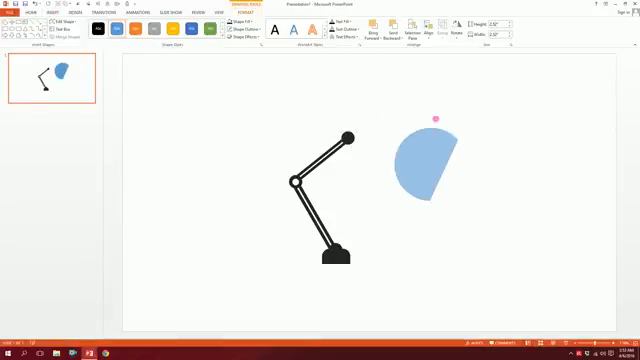
- Rotate the black chord semicircle to a lampshade angle on top of the arm
drag(425, 160, 370, 150)
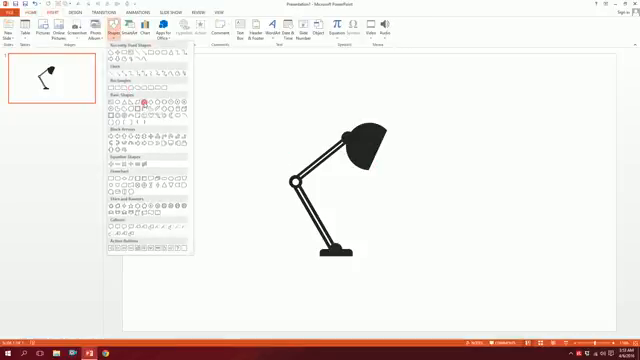
- Draw a large trapezoid right of the lamp and rotate it to angle the beam
click(435, 138)
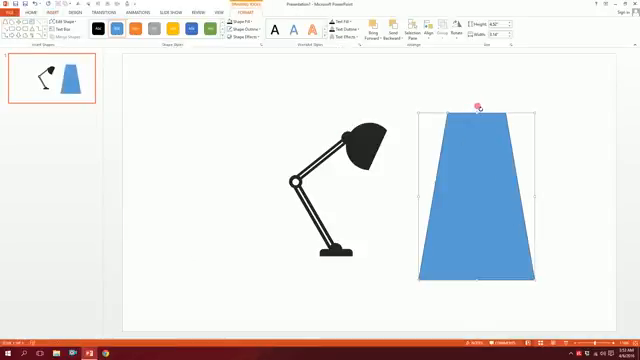
drag(477, 105, 397, 165)
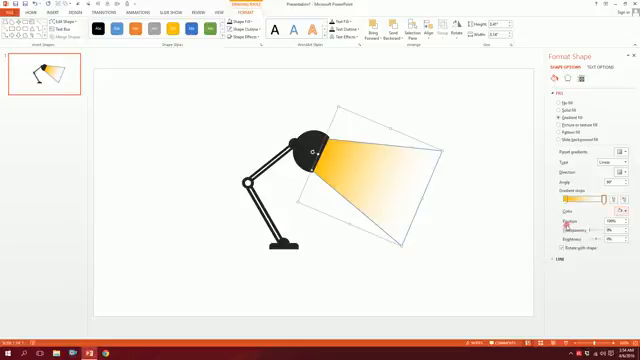
mouse_move(235, 33)
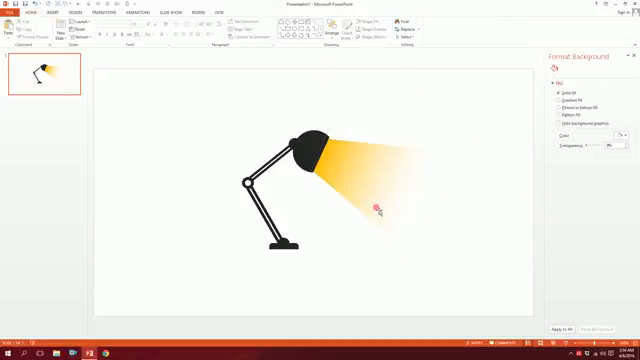
- Set the beam's gradient stops to yellow fading to transparent, with no outline
click(375, 180)
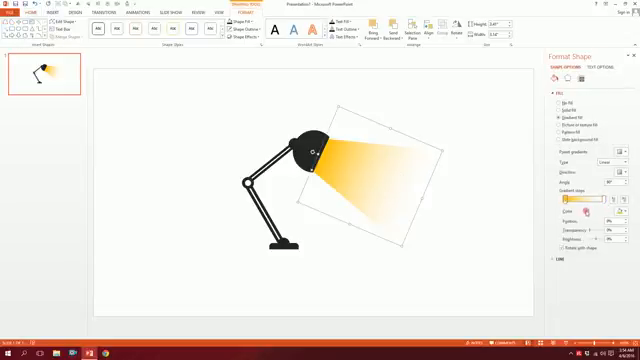
click(585, 230)
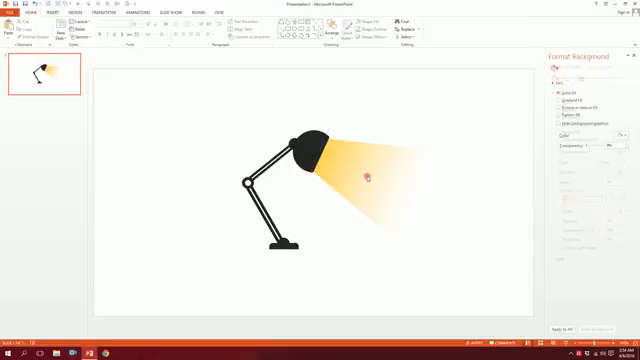
click(365, 175)
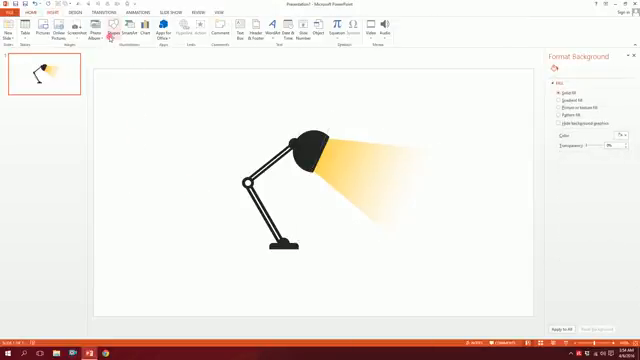
- Draw a long rectangle under the lamp base and bring up its fill settings
click(116, 30)
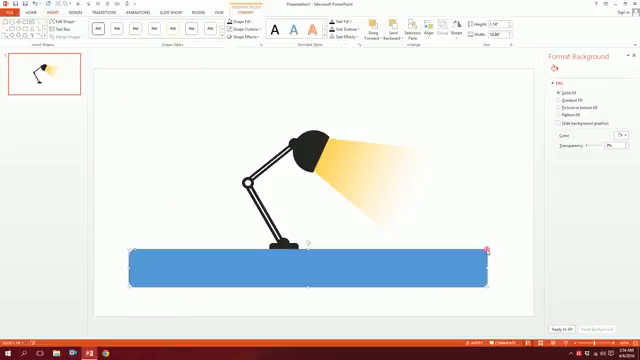
click(300, 275)
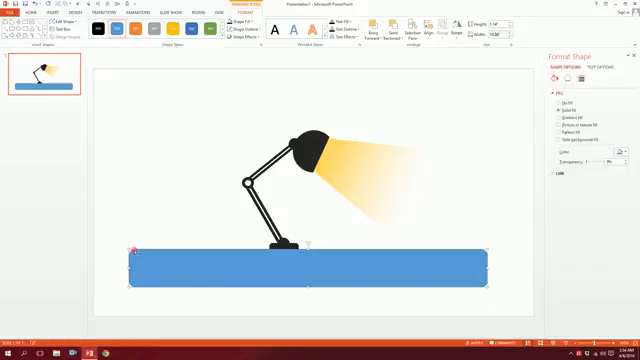